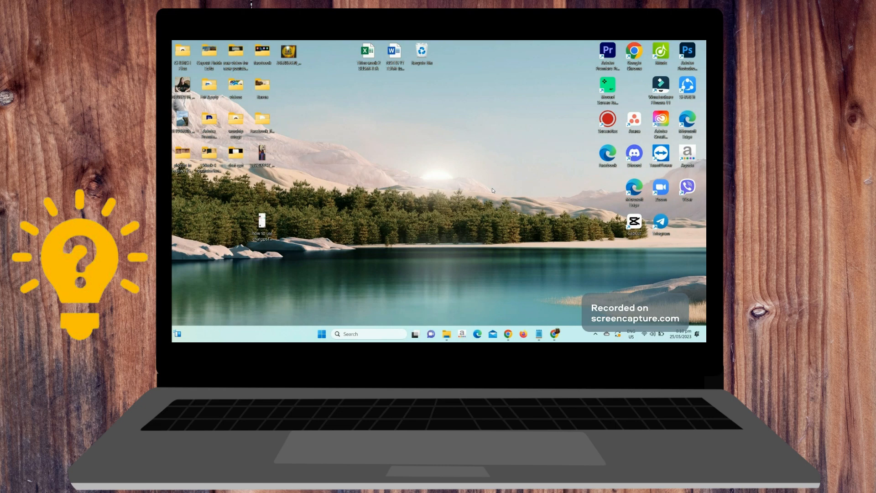
mouse_move(556, 280)
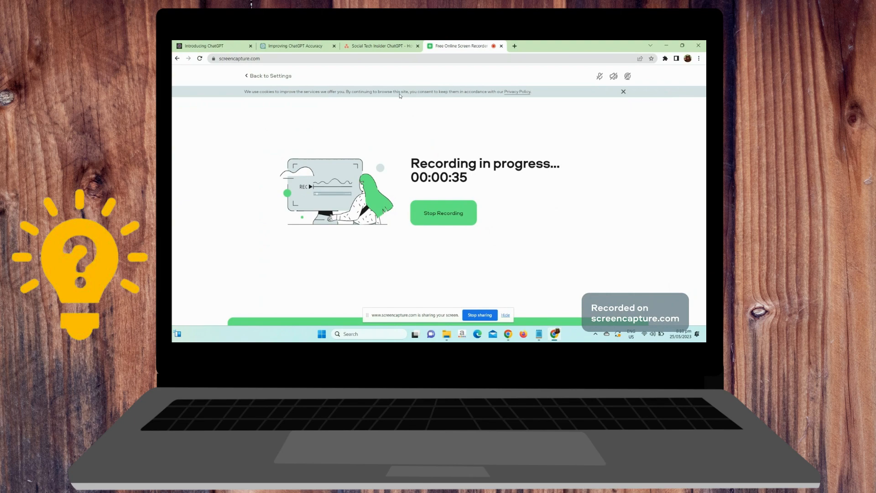
- Switch to the 'Improving ChatGPT Accuracy' conversation and start a new chat
click(293, 46)
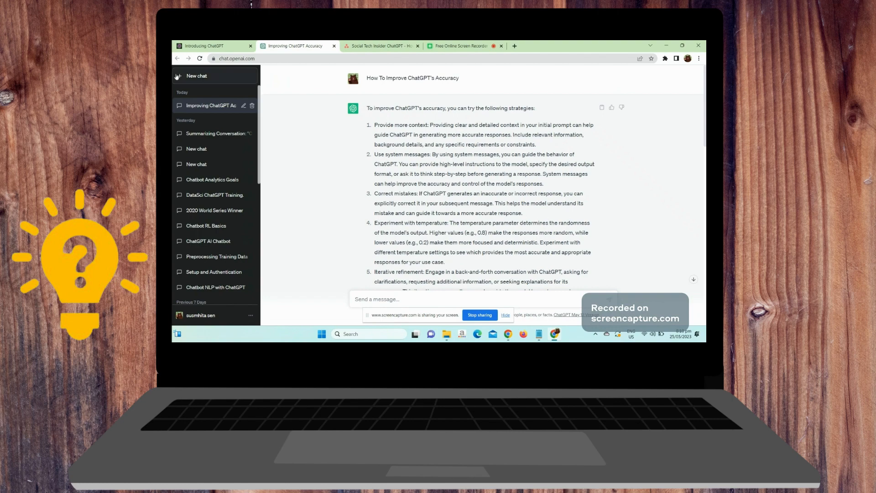
click(196, 76)
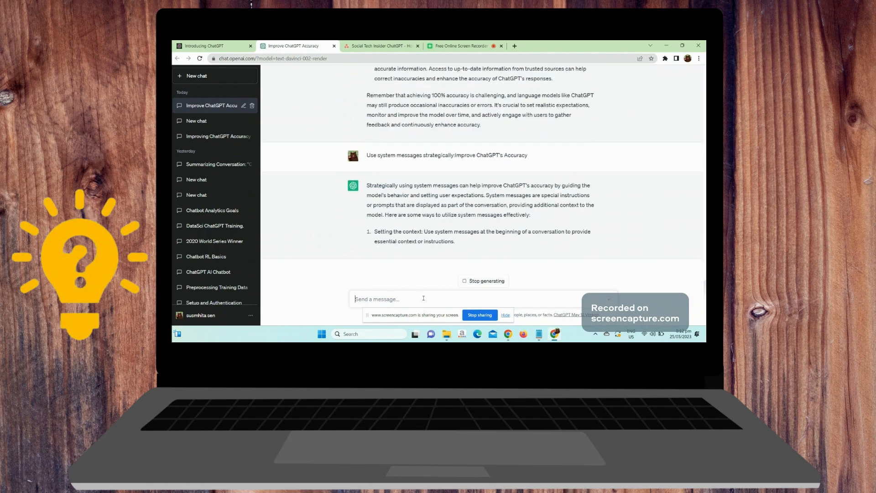
- Scroll through the generating answer to read the system-message strategies and code examples
scroll(down, 3)
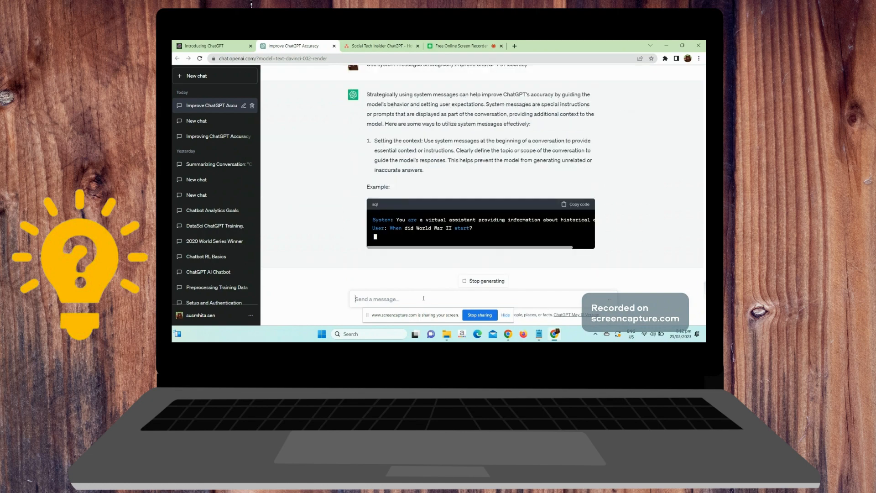
scroll(down, 3)
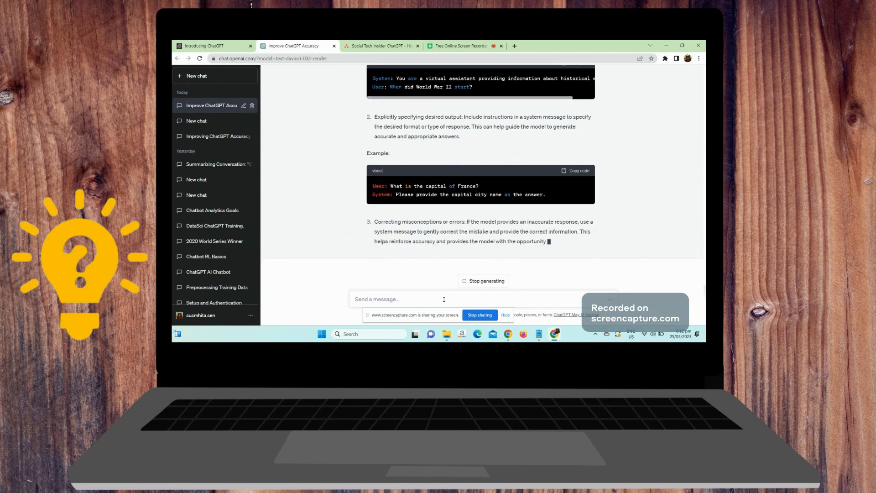
scroll(down, 3)
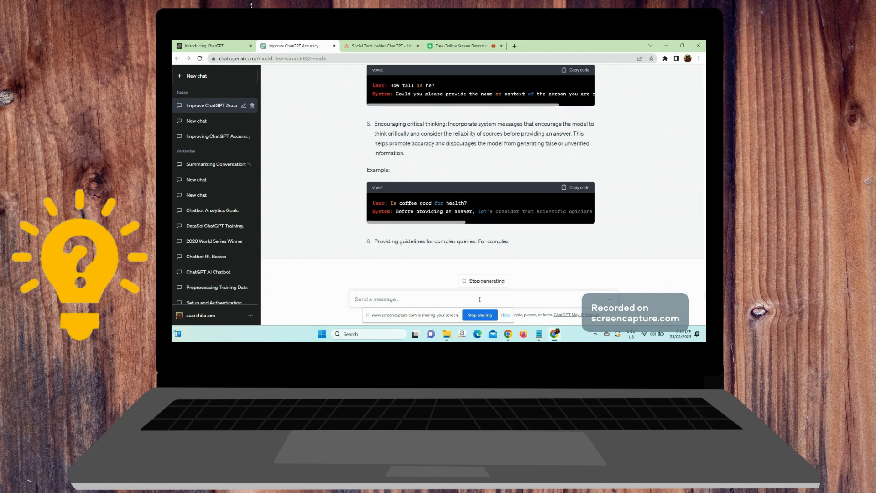
scroll(down, 3)
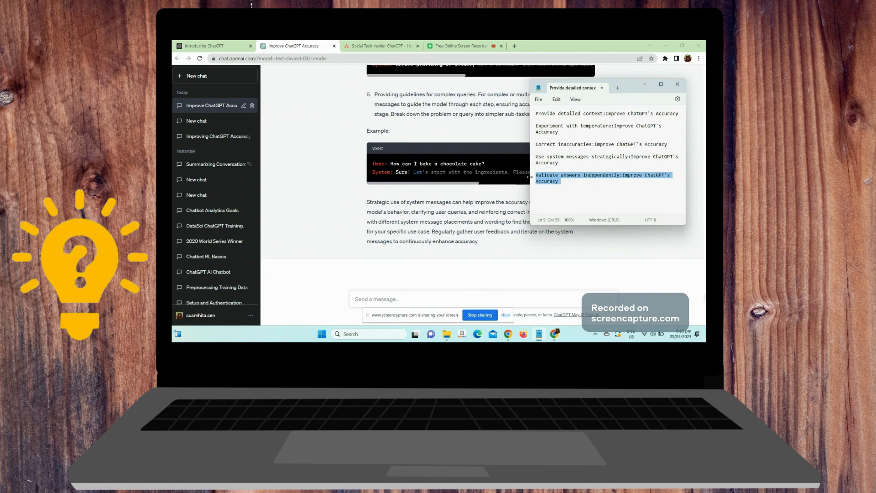
mouse_move(463, 287)
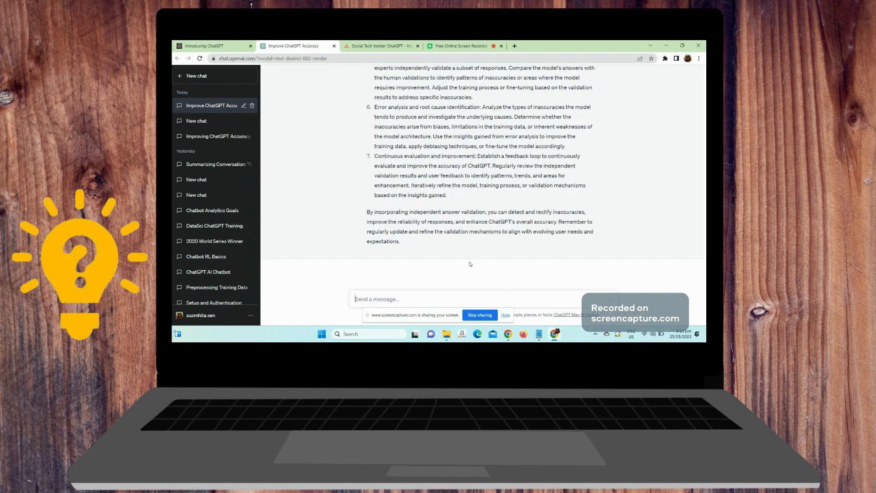
mouse_move(567, 246)
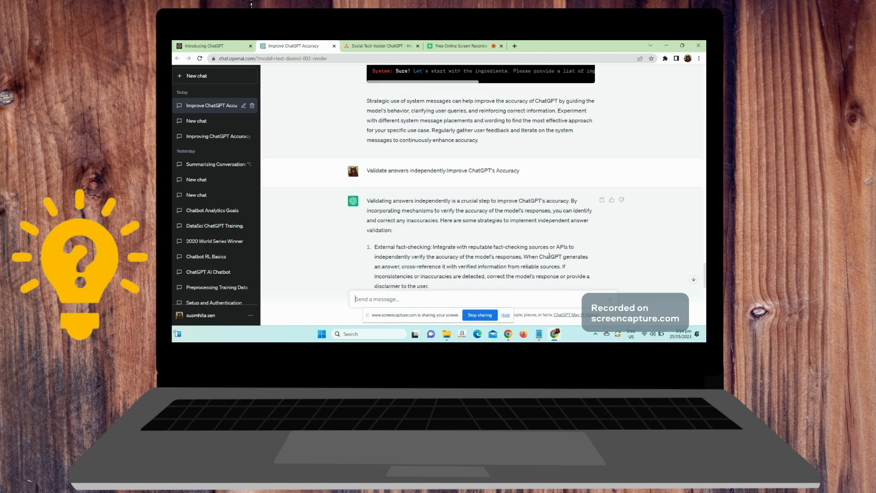
scroll(down, 3)
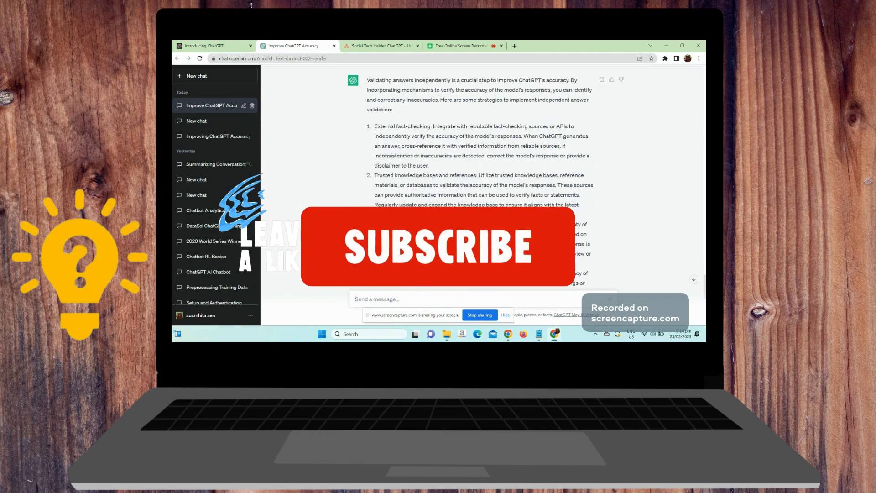